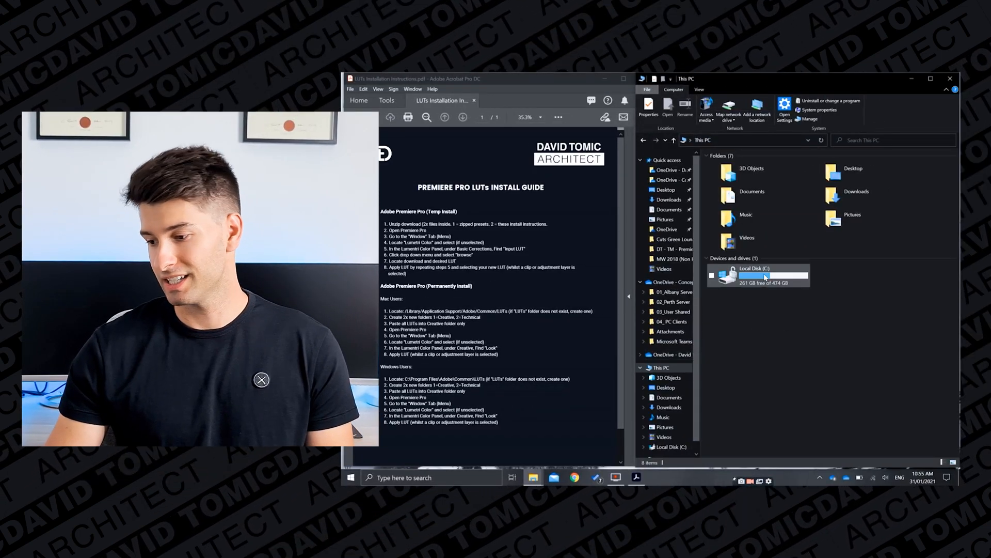
Navigate from Local Disk (C:) through Program Files and Adobe into the Common folder.
double_click(759, 275)
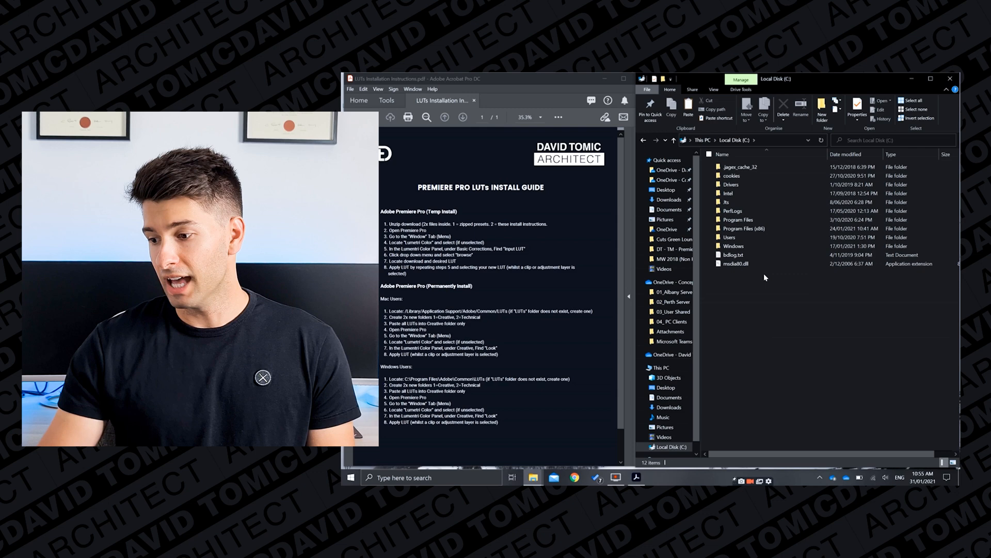
double_click(738, 219)
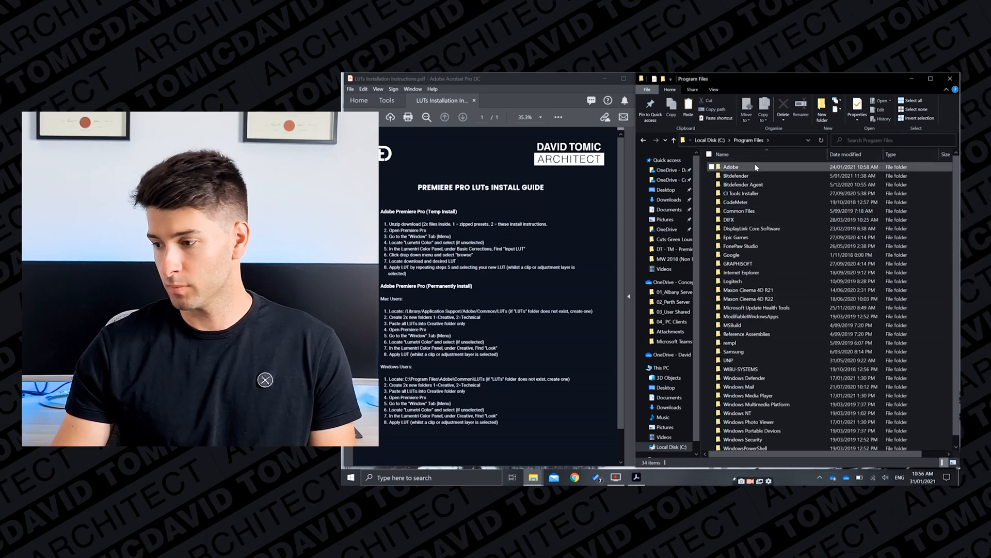
double_click(732, 167)
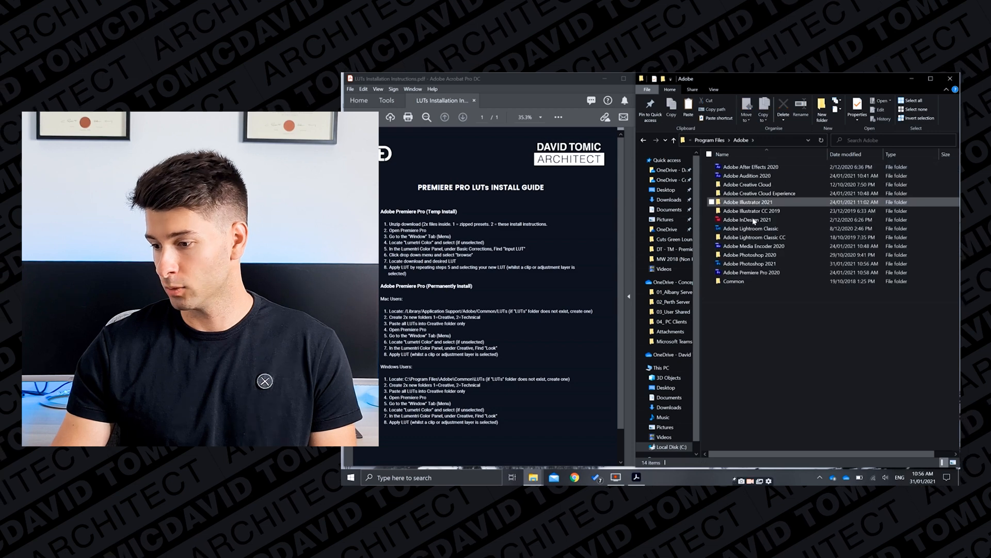
double_click(733, 281)
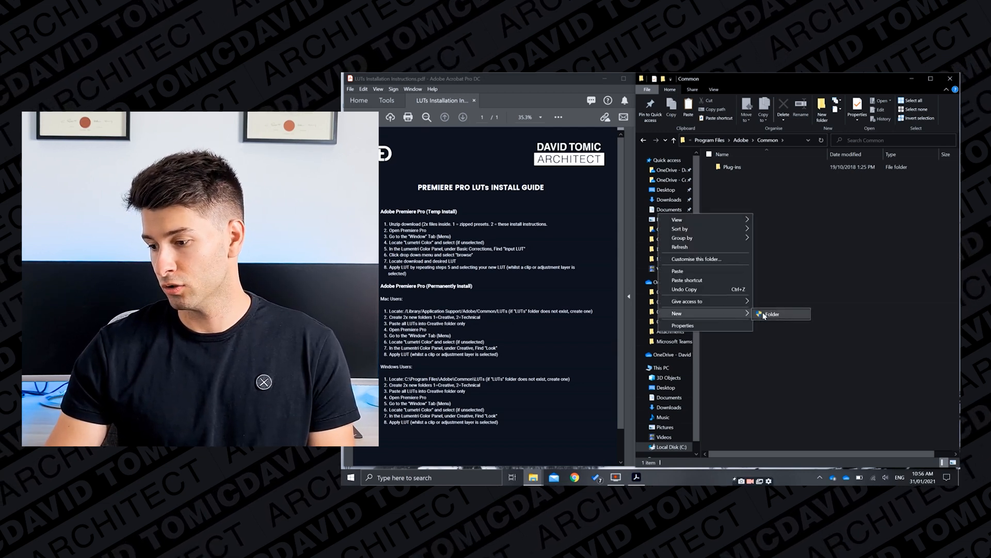
Create a new folder named LUTs inside Common and open it.
left_click(772, 314)
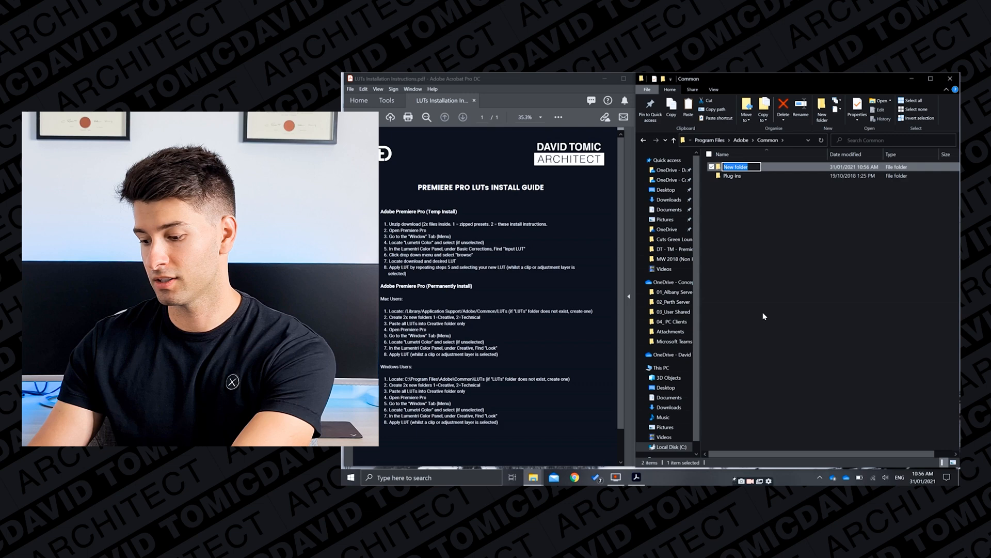
type("LUTs")
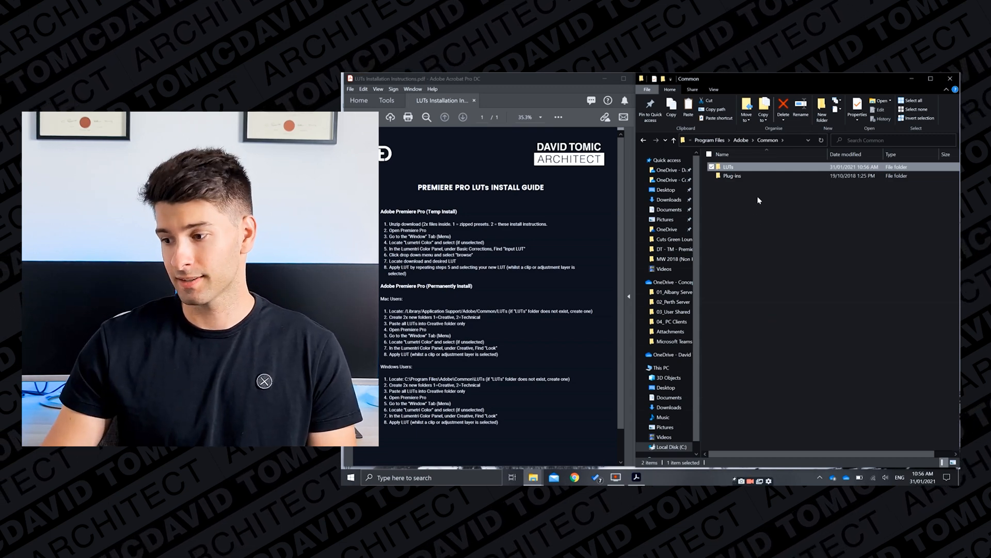
double_click(728, 167)
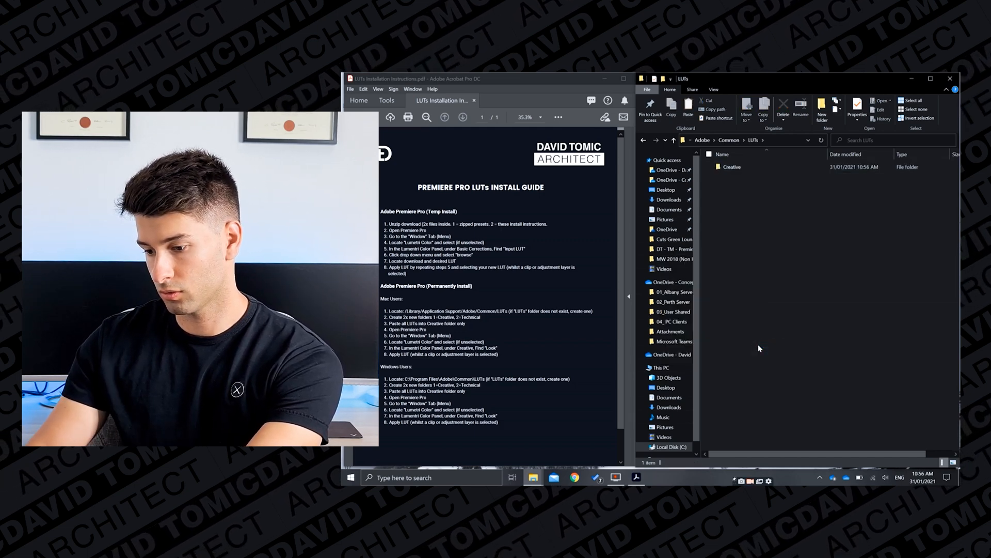
Open the Creative folder and bring up the copy menu on the downloaded .cube LUT files.
left_click(822, 106)
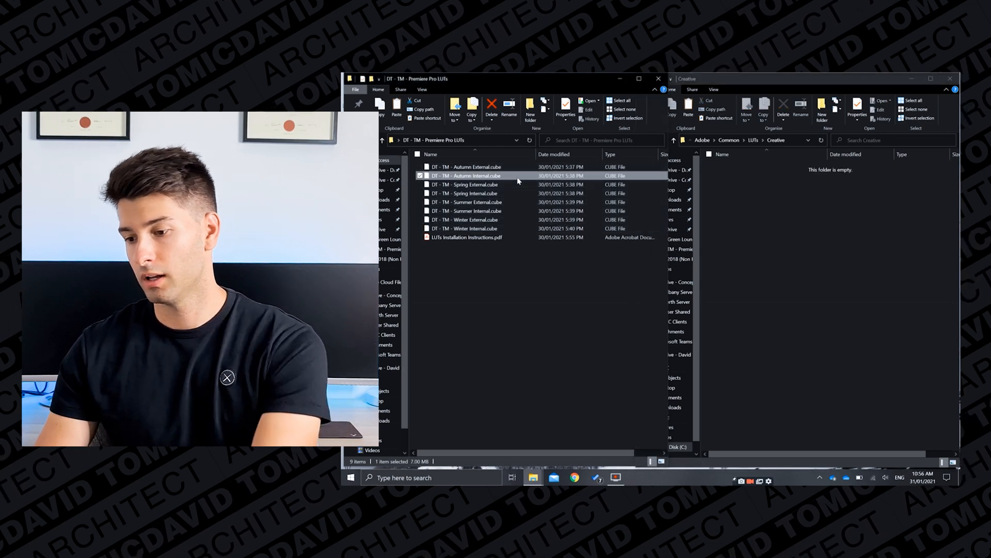
right_click(465, 176)
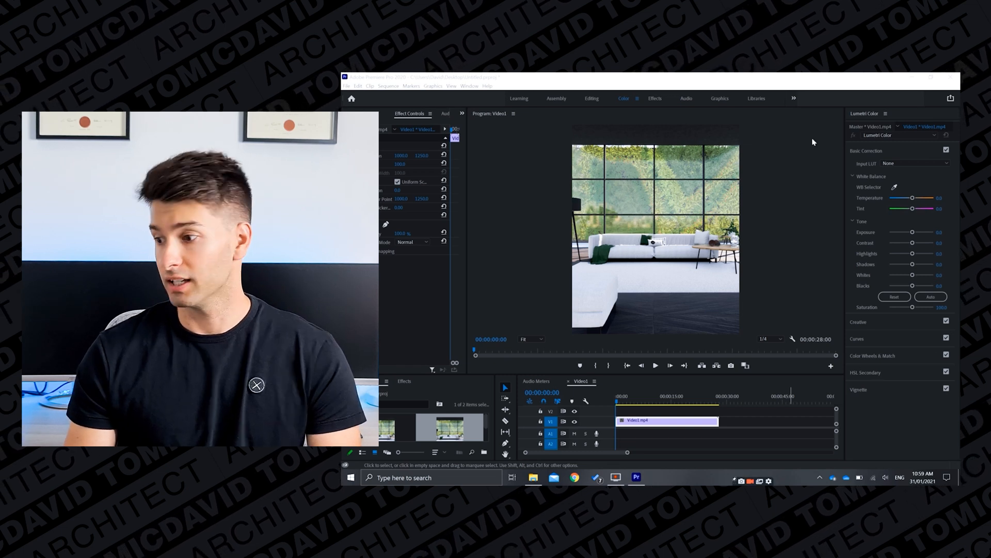
Expand the Creative section of the Lumetri Color panel.
left_click(470, 86)
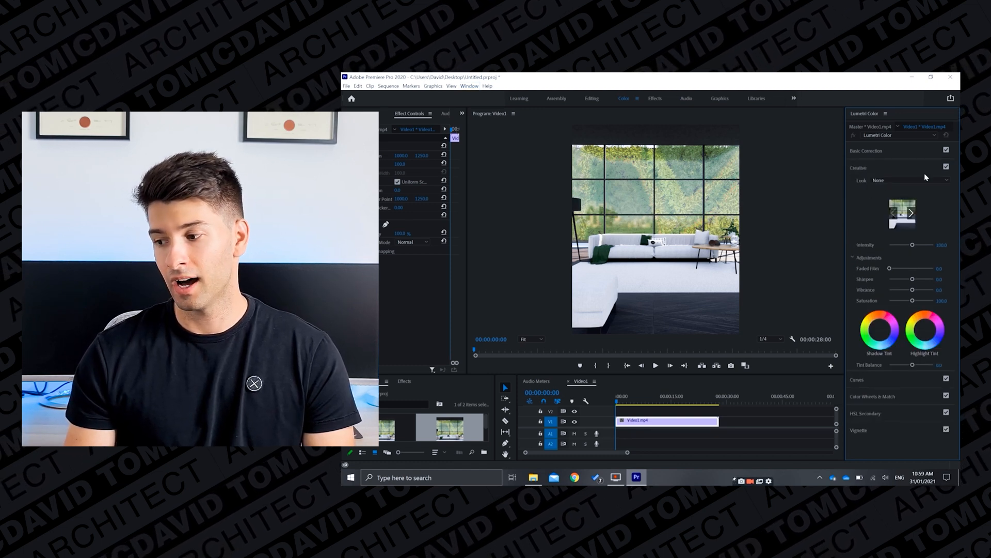
Try the DT - TM - Autumn External look, then switch to DT - TM - Autumn Internal.
left_click(910, 179)
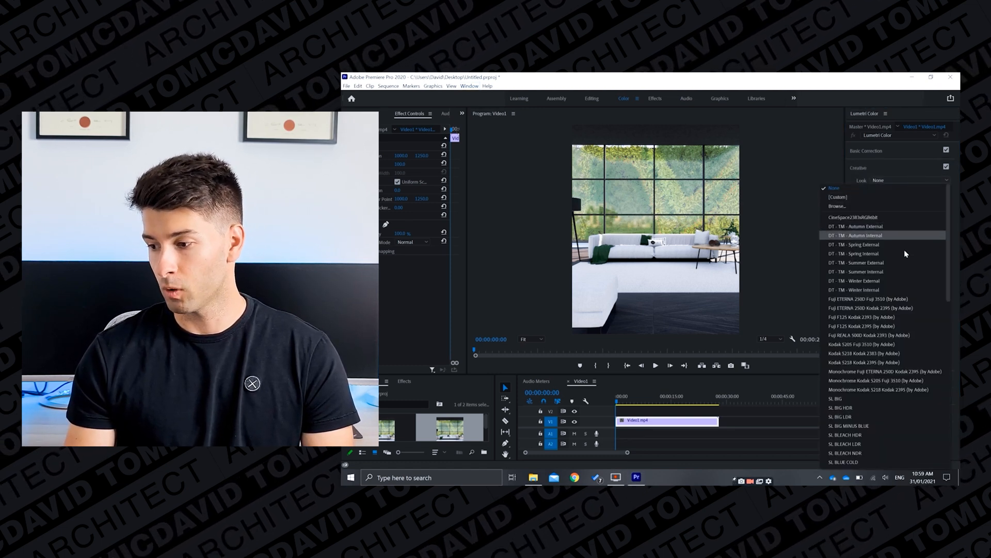
mouse_move(902, 226)
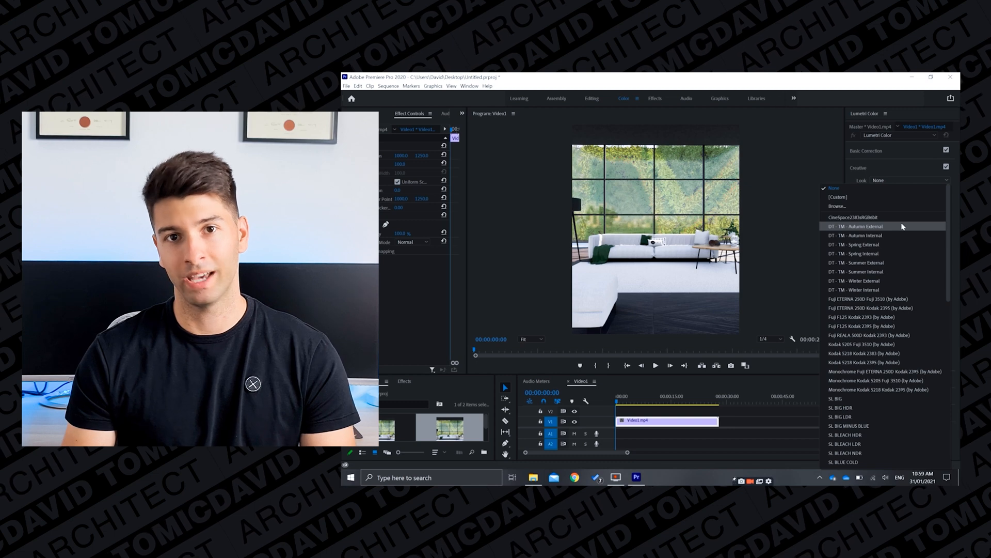
left_click(856, 225)
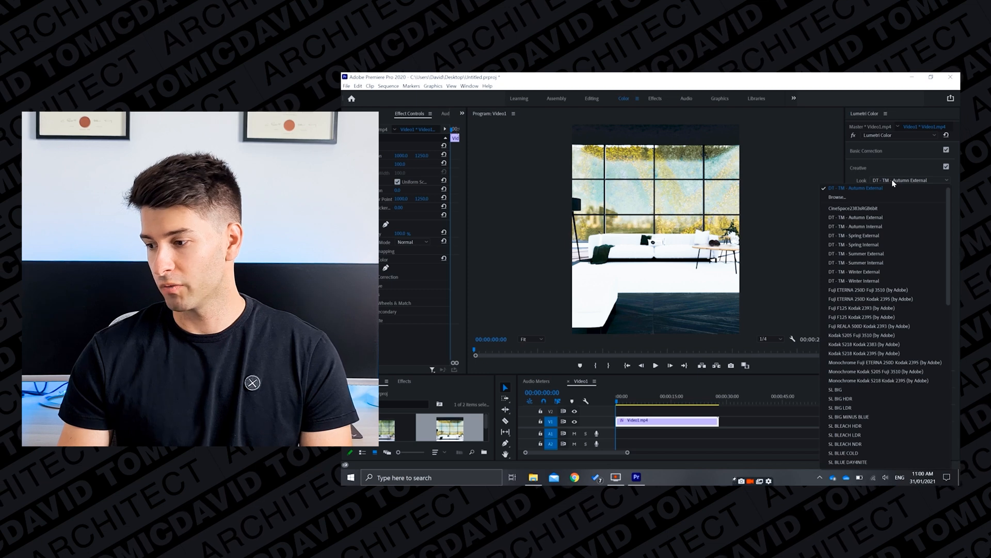
left_click(857, 188)
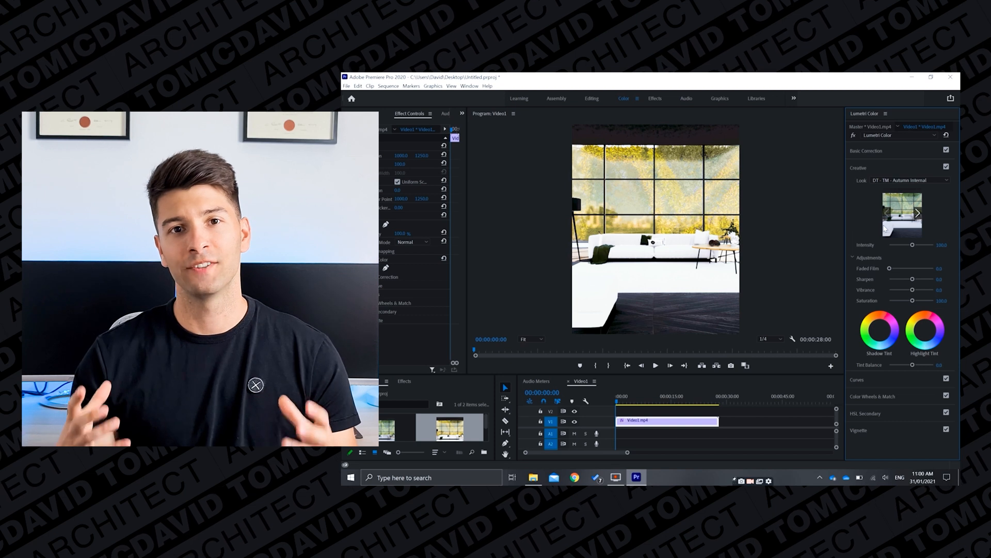
Set the clip's Creative Look to DT - TM - Winter Internal in Lumetri Color.
left_click(655, 365)
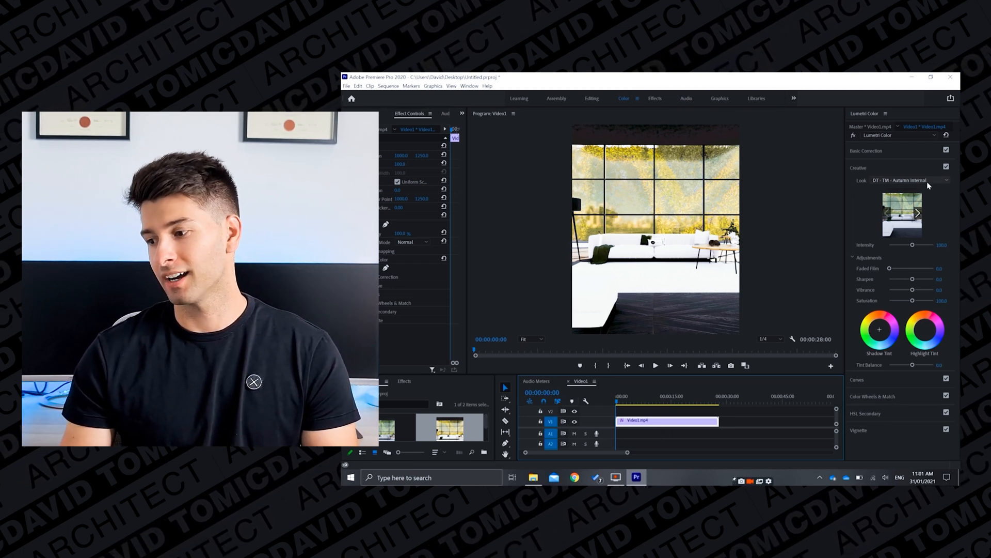
left_click(945, 180)
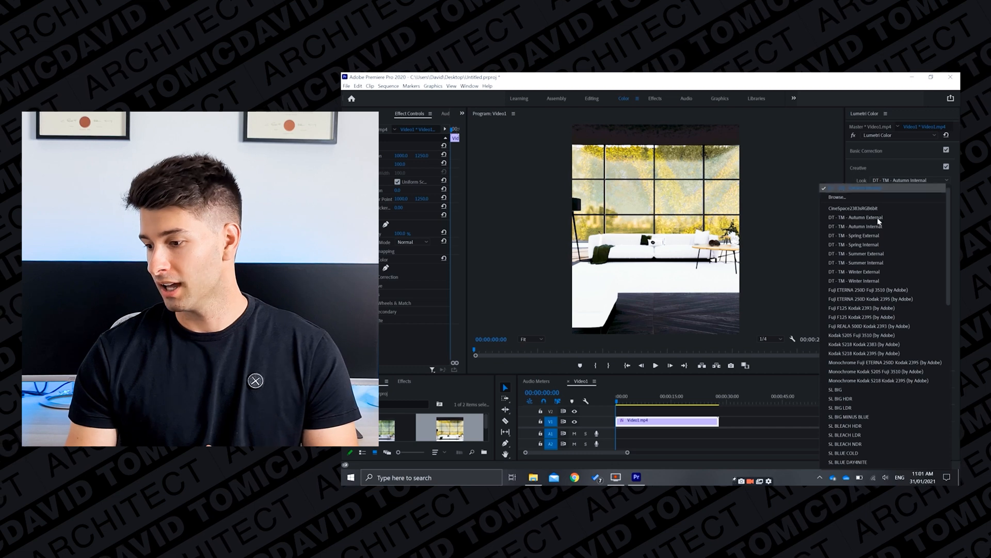
left_click(855, 226)
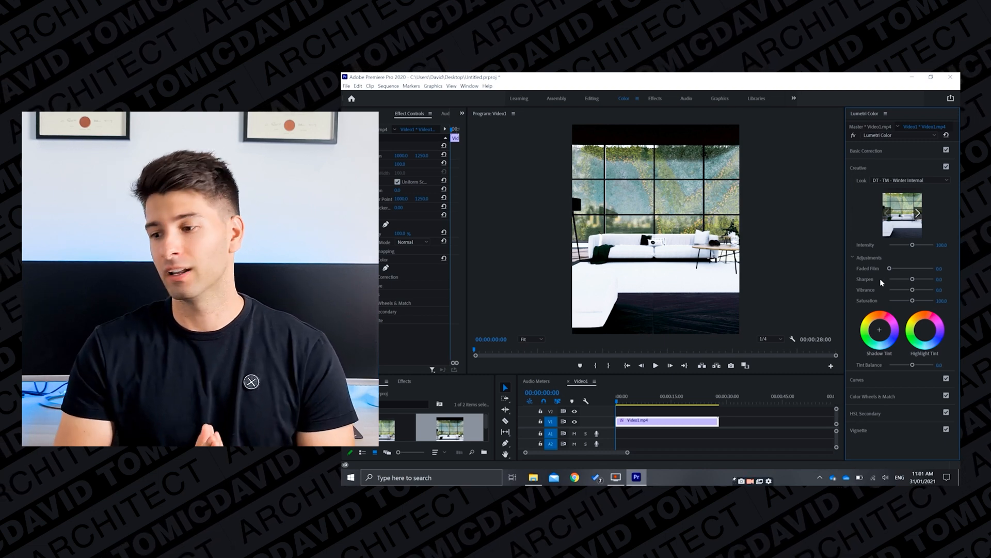
left_click(656, 365)
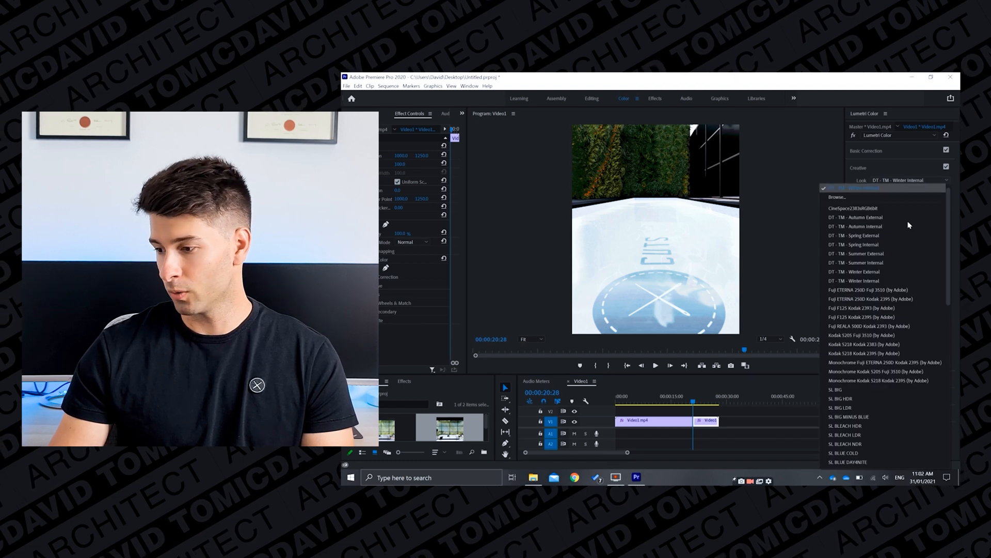
Choose DT - TM - Winter Internal as the second clip's Creative Look.
left_click(853, 280)
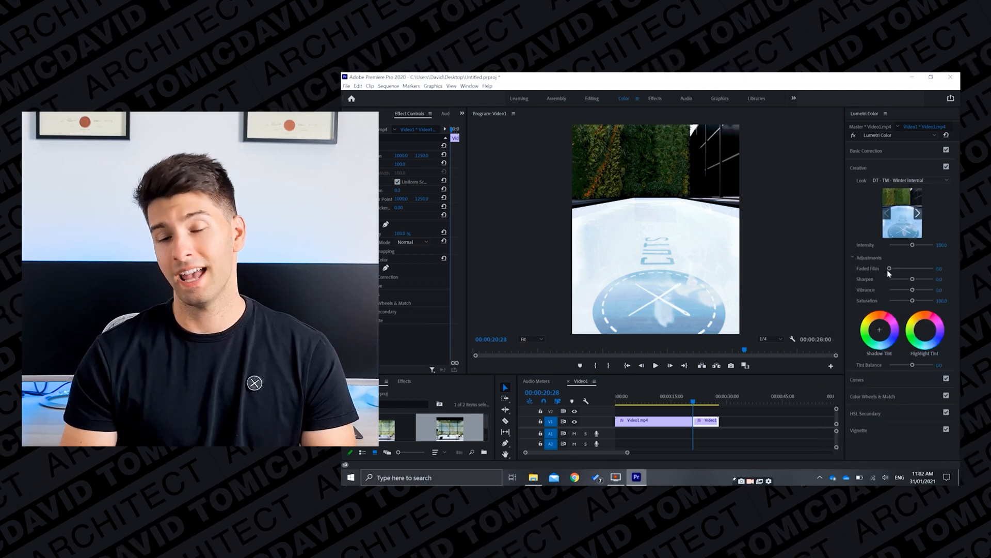